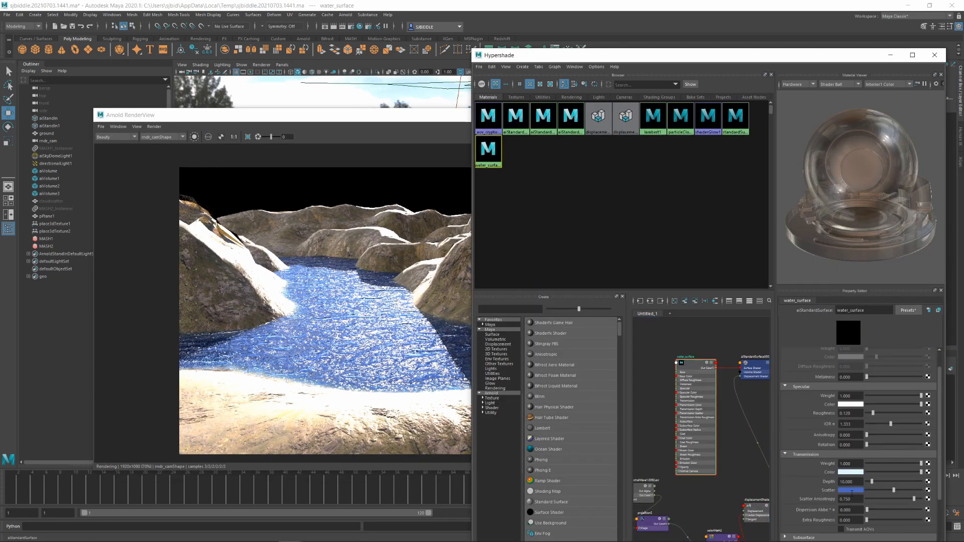
Start a new, empty untitled scene, discarding the finished lake scene
click(630, 136)
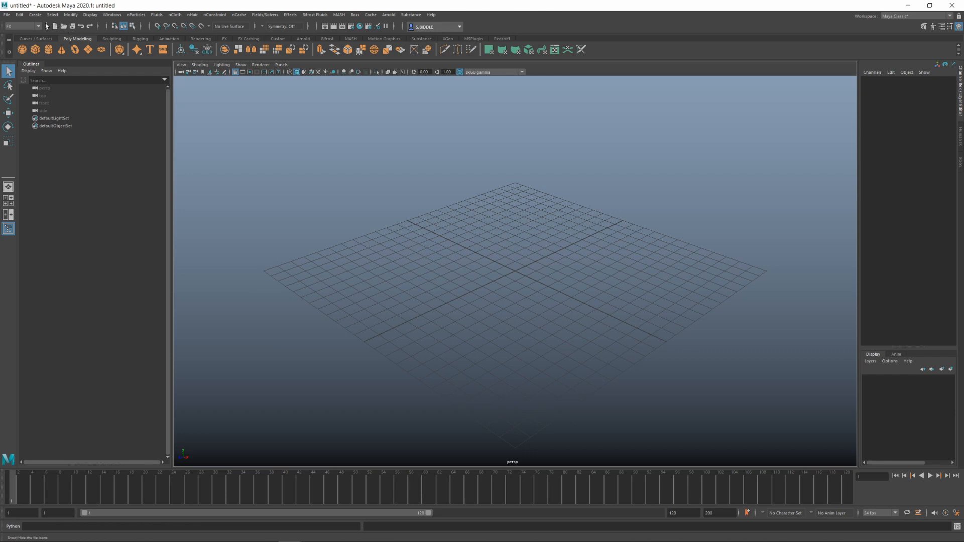
Open the Plug-in Manager and scroll through the installed plug-ins
click(20, 26)
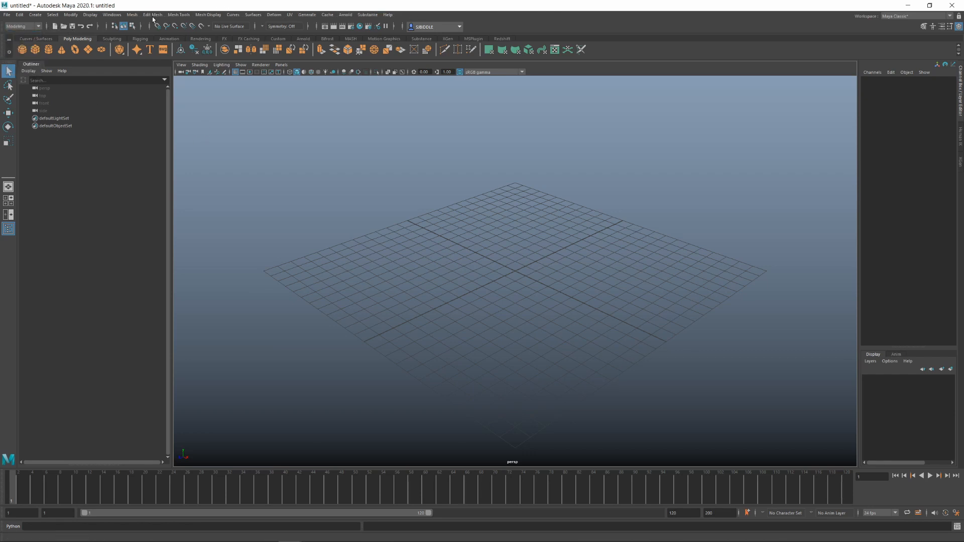
click(111, 14)
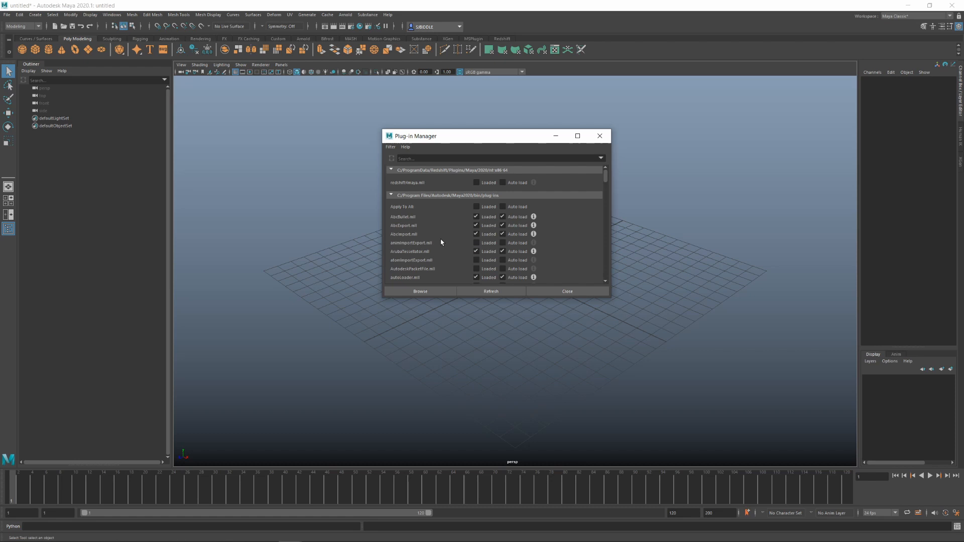
scroll(down, 3)
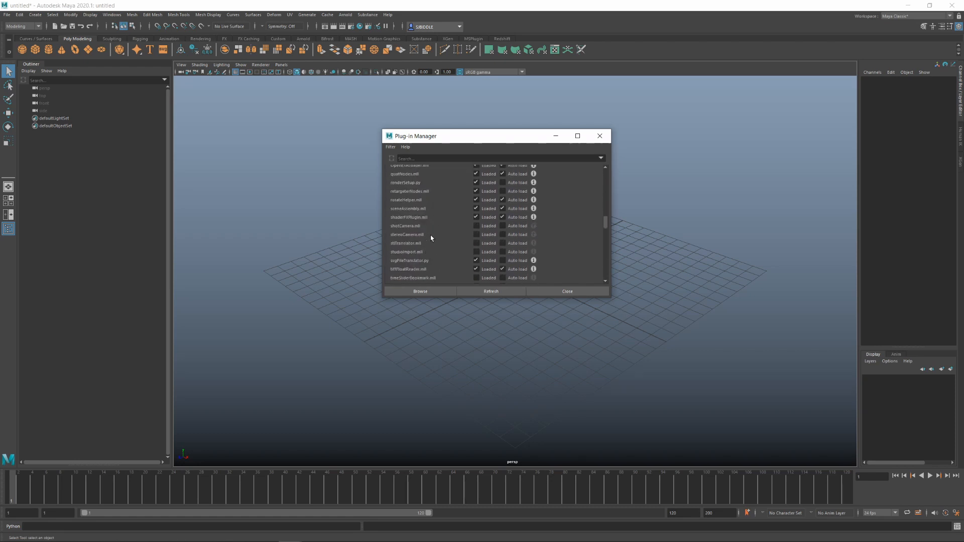
scroll(up, 3)
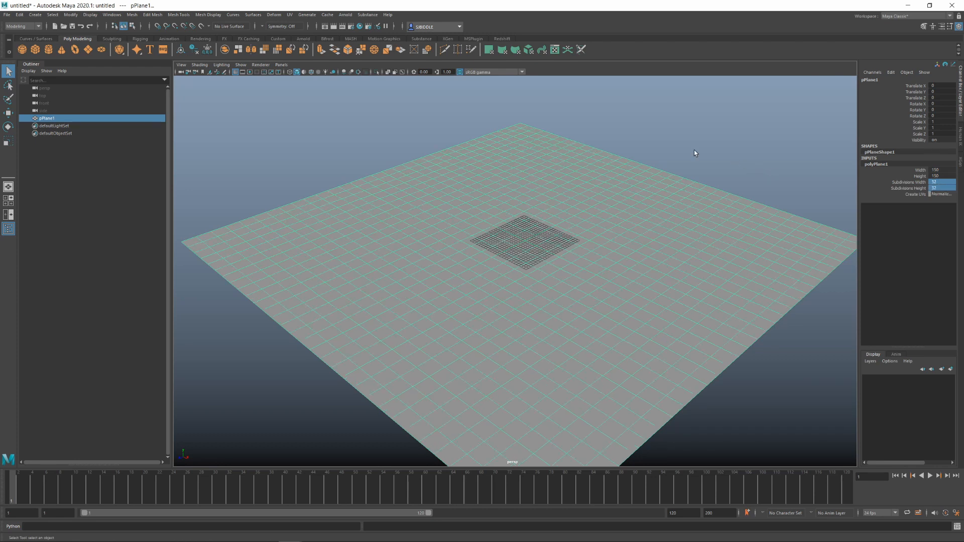
Hide the reference grid through the viewport Show menu
click(240, 65)
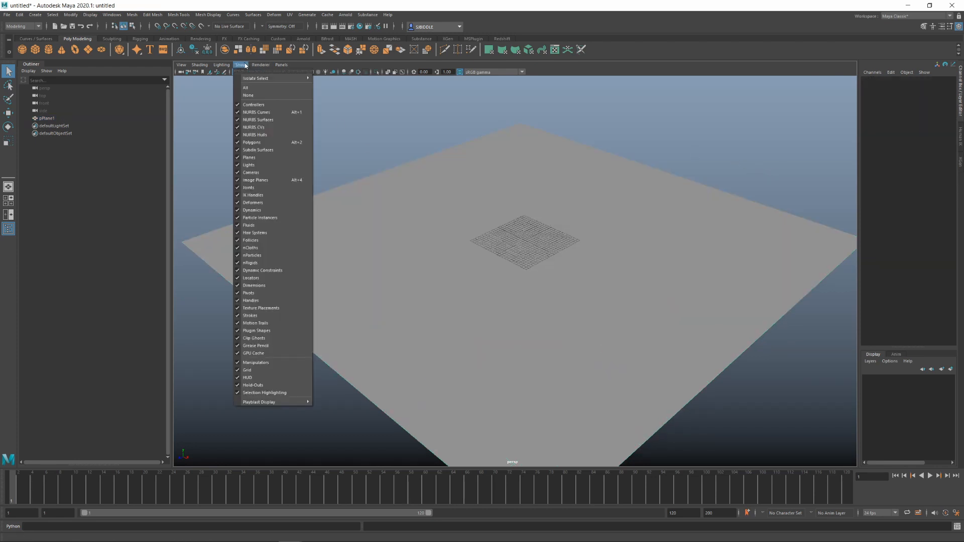
click(247, 369)
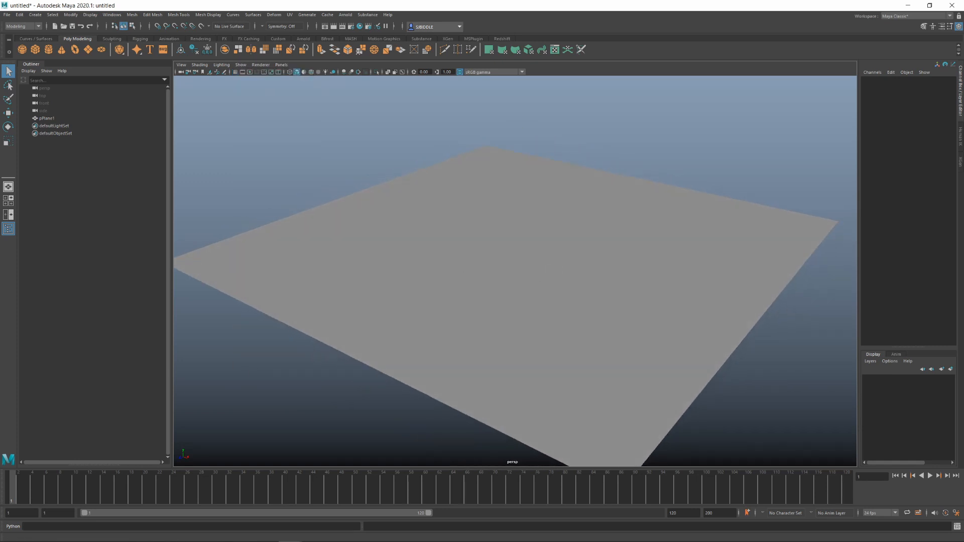
Switch to the FX menu set and open the Boss Ripple/Wave Generator editor
click(37, 26)
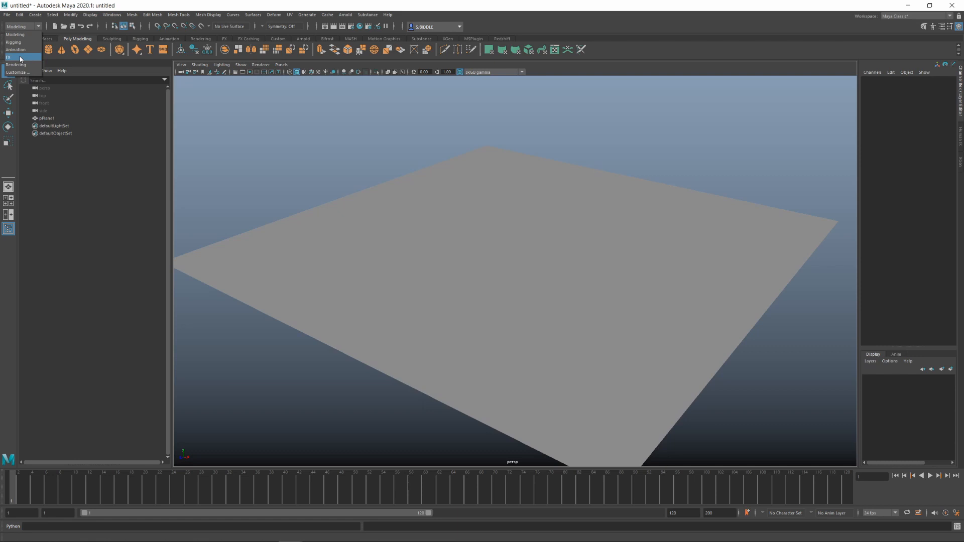
click(8, 57)
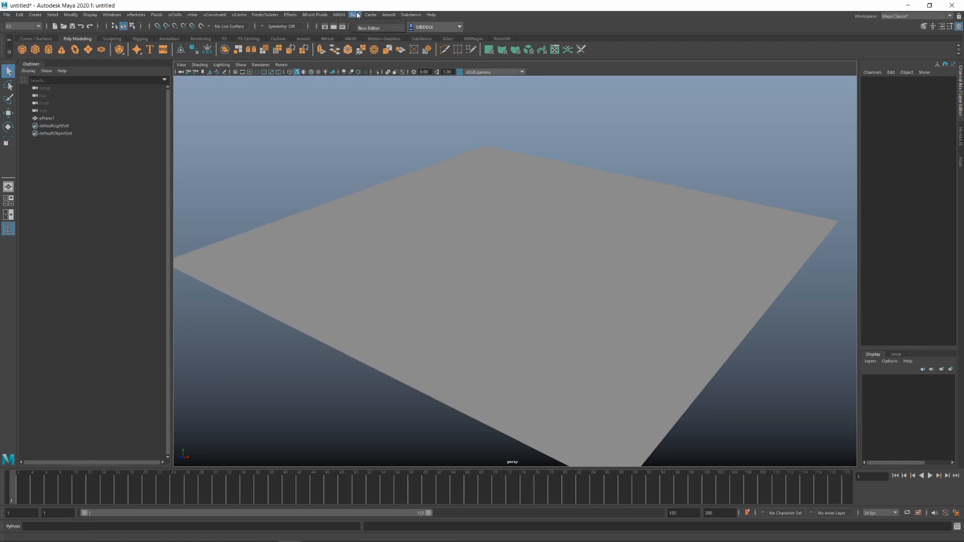
click(355, 14)
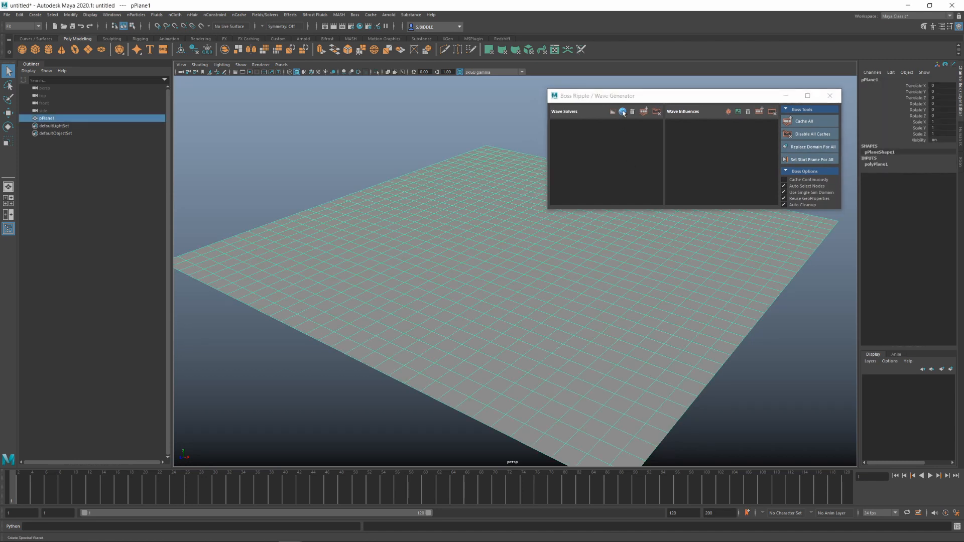
Add a Boss spectral wave solver to the plane from the Boss editor
click(622, 112)
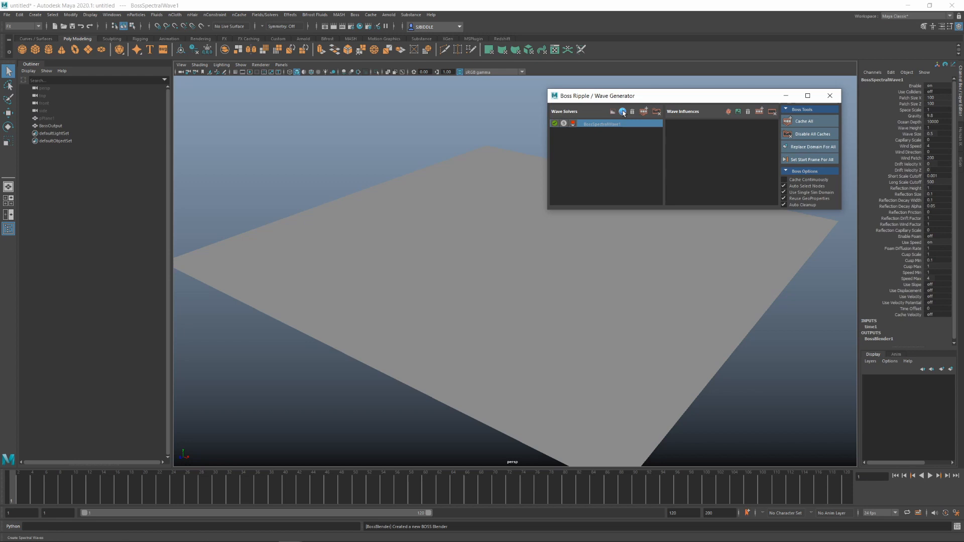
mouse_move(678, 190)
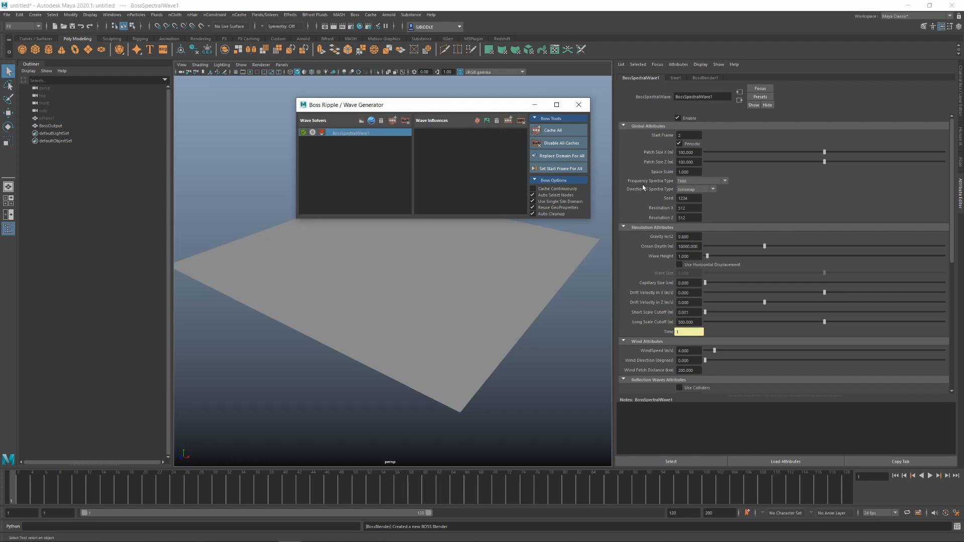
mouse_move(642, 189)
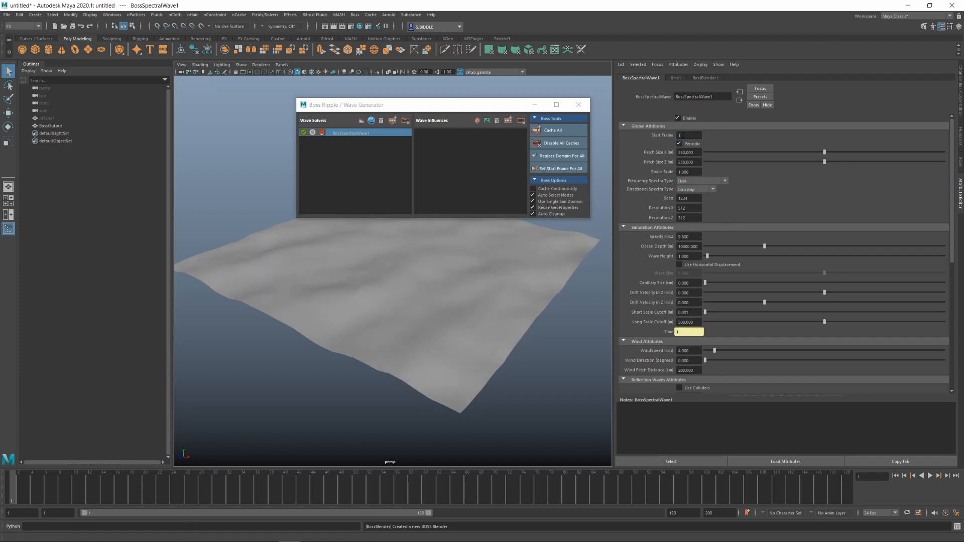
mouse_move(951, 486)
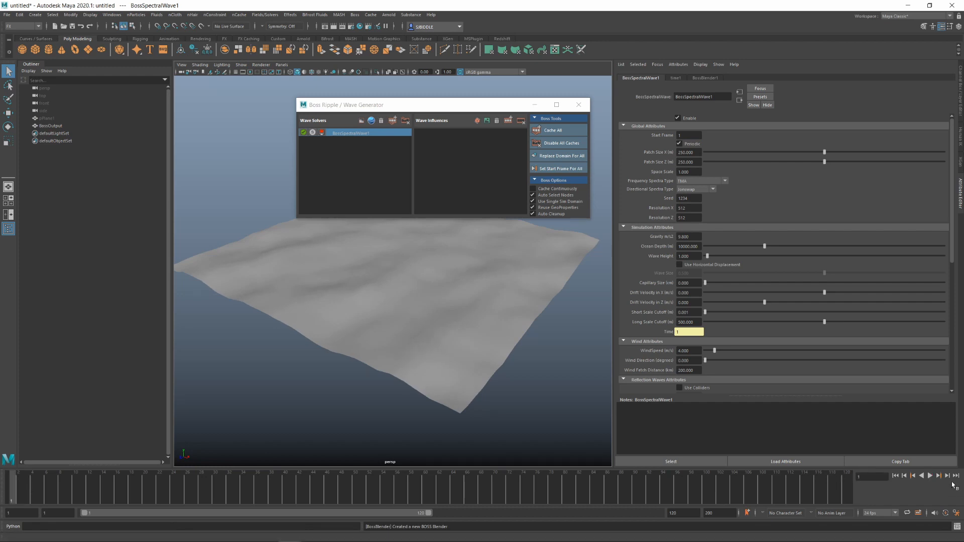
Play and stop the wave animation, then lower BossSpectralWave1's wave height
click(929, 475)
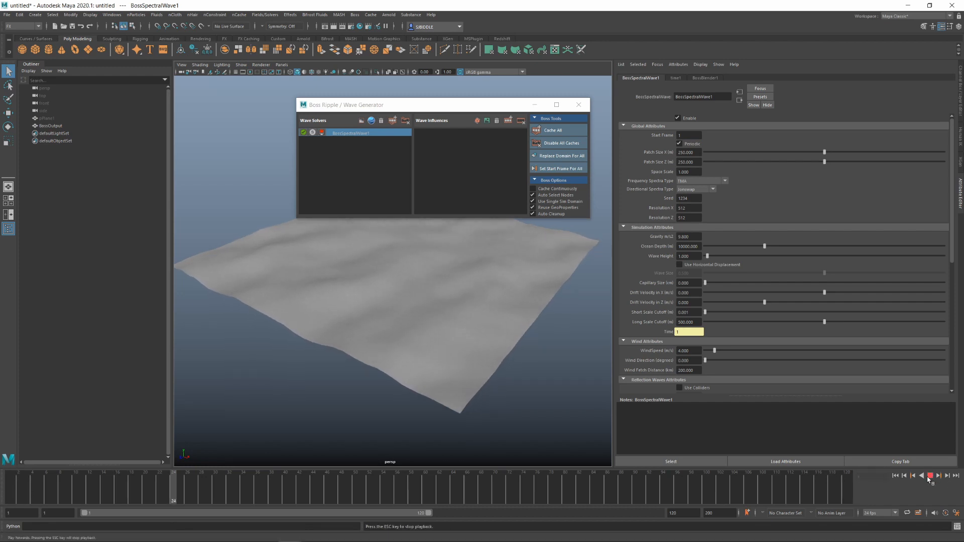
click(930, 475)
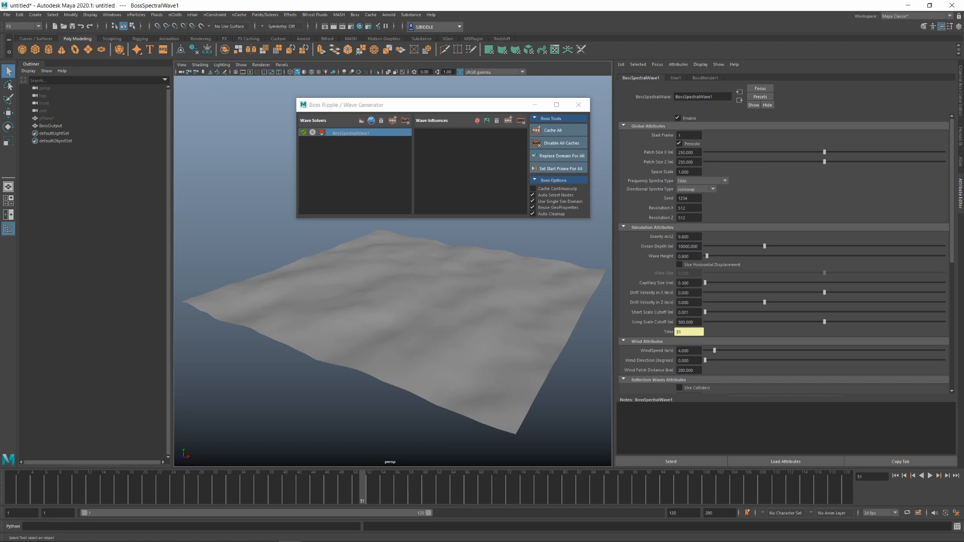
click(679, 265)
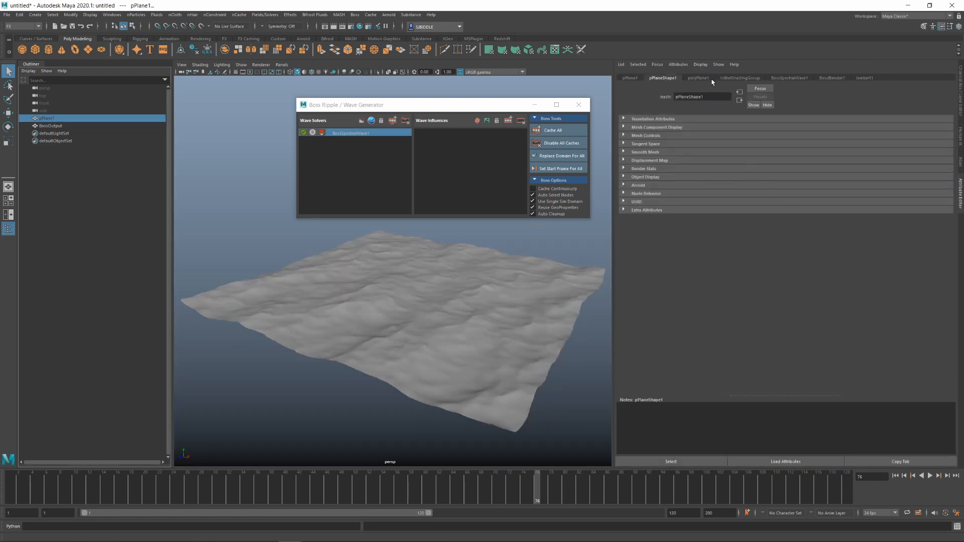
Open BossSpectralWave1's settings, then play and stop the animation
click(789, 77)
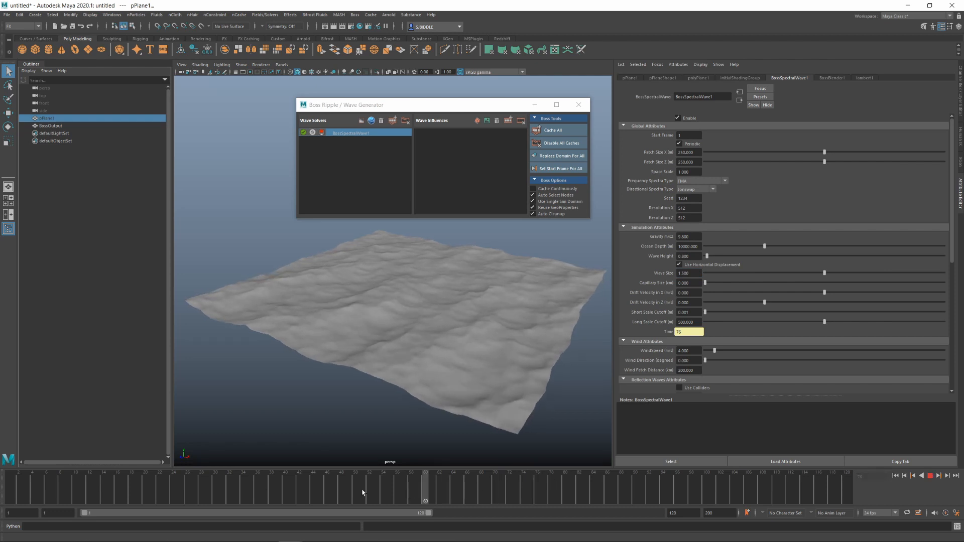
click(930, 475)
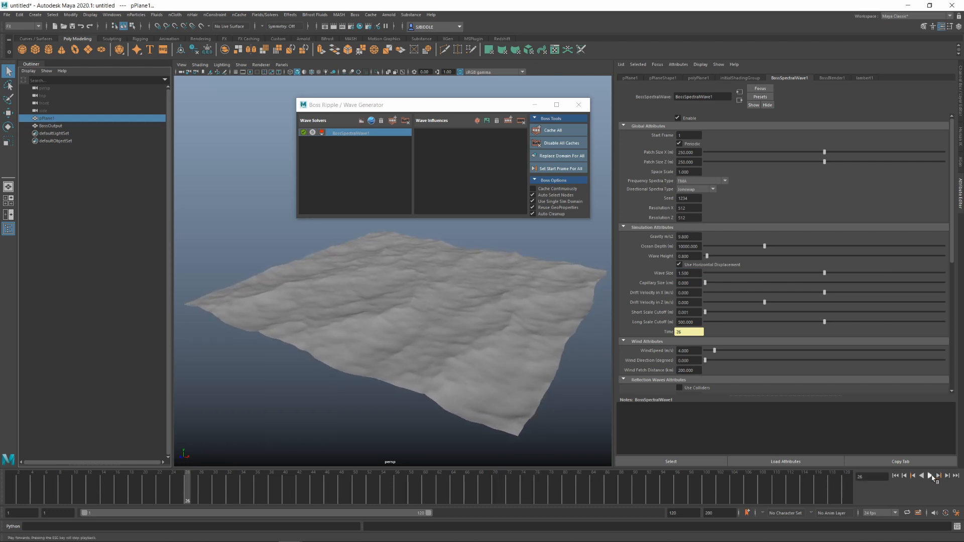
click(929, 476)
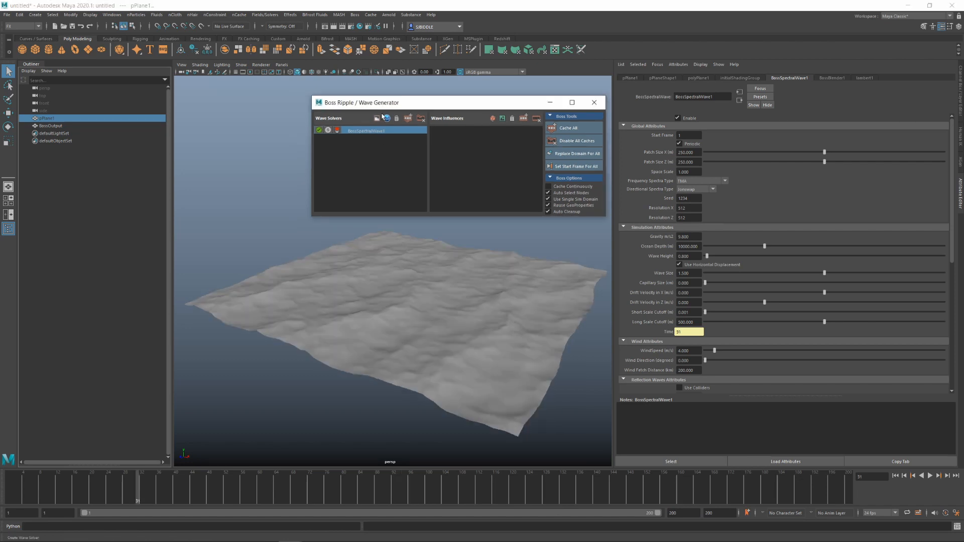
Add BossSpectralWave2 with 0.5 wave height and horizontal displacement, then play it back
click(386, 118)
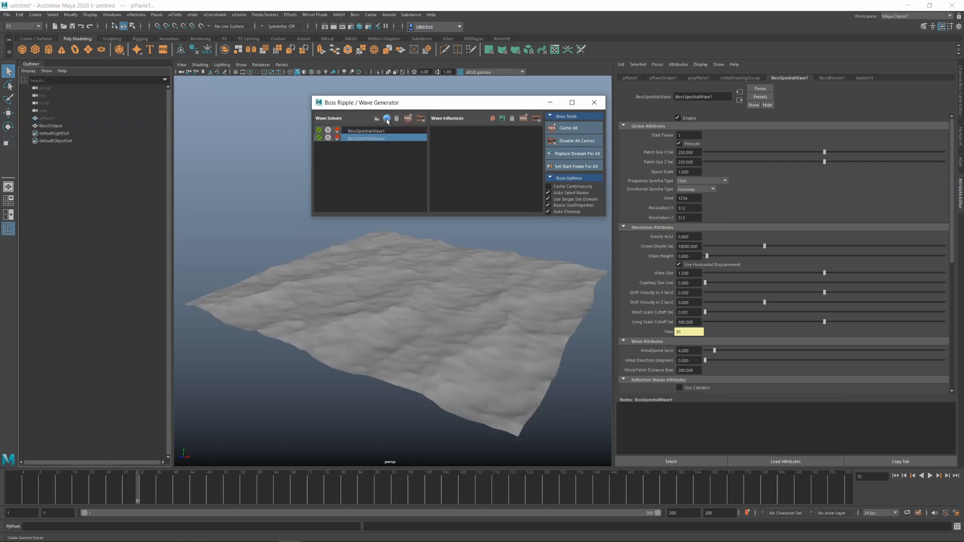
click(366, 137)
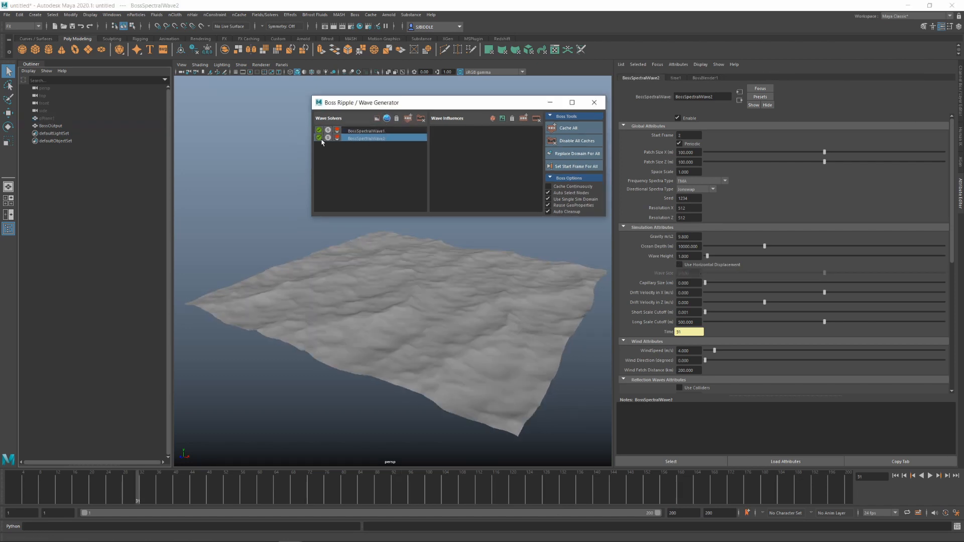
mouse_move(474, 146)
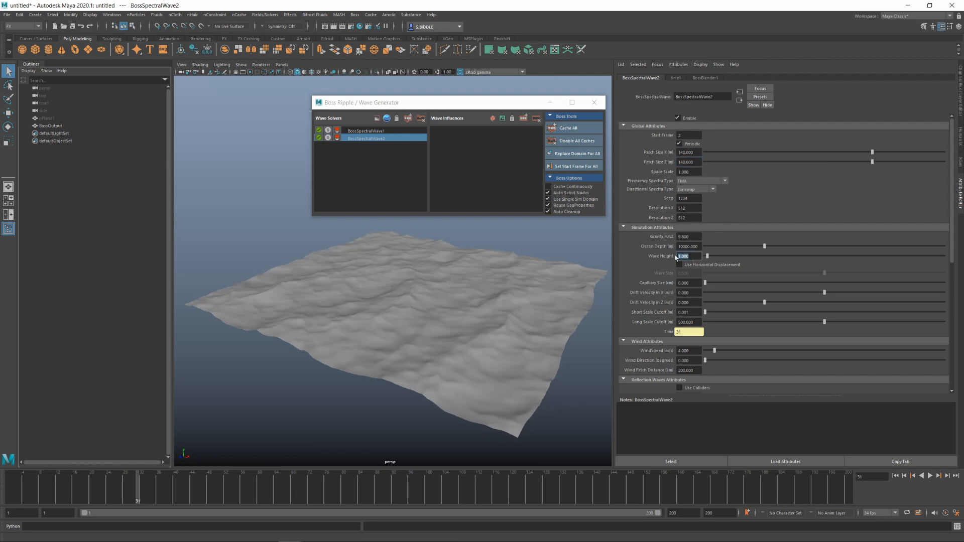
text(0.500)
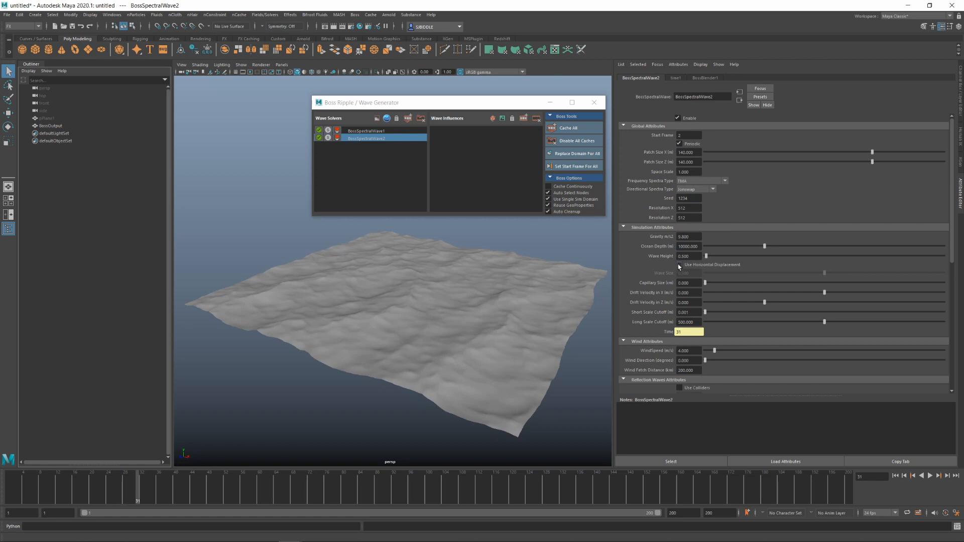
click(678, 265)
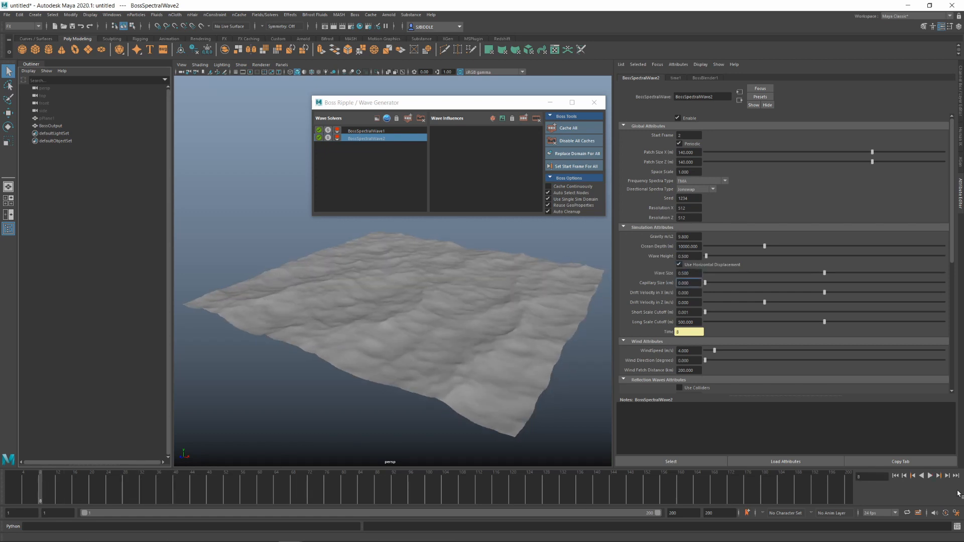
click(930, 476)
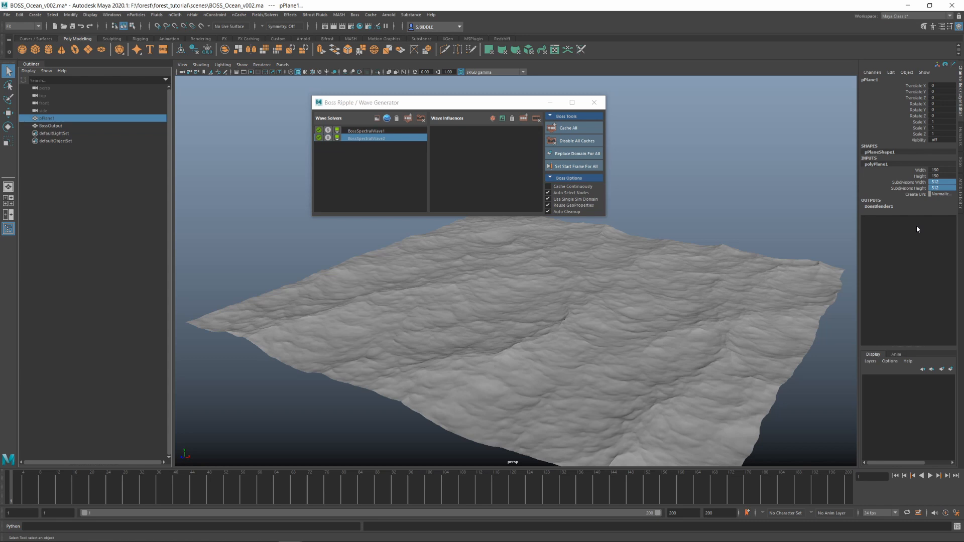
Cache all wave solvers in the BOSS_Ocean_v002 scene via Cache All
click(567, 128)
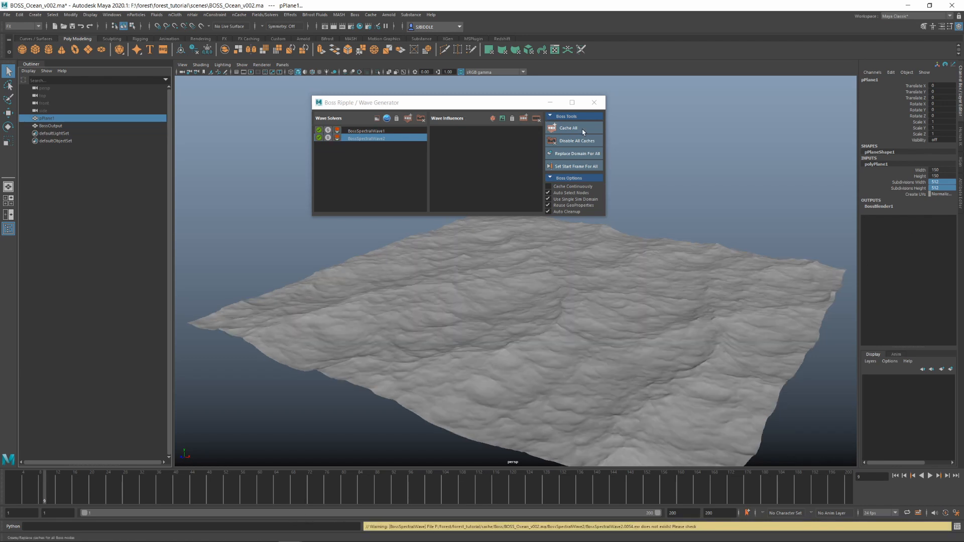
click(568, 128)
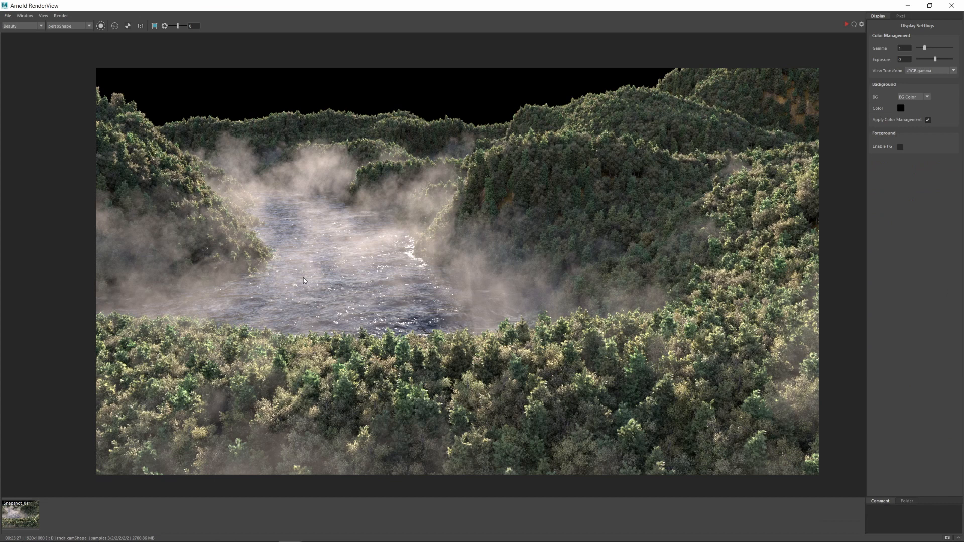
mouse_move(288, 269)
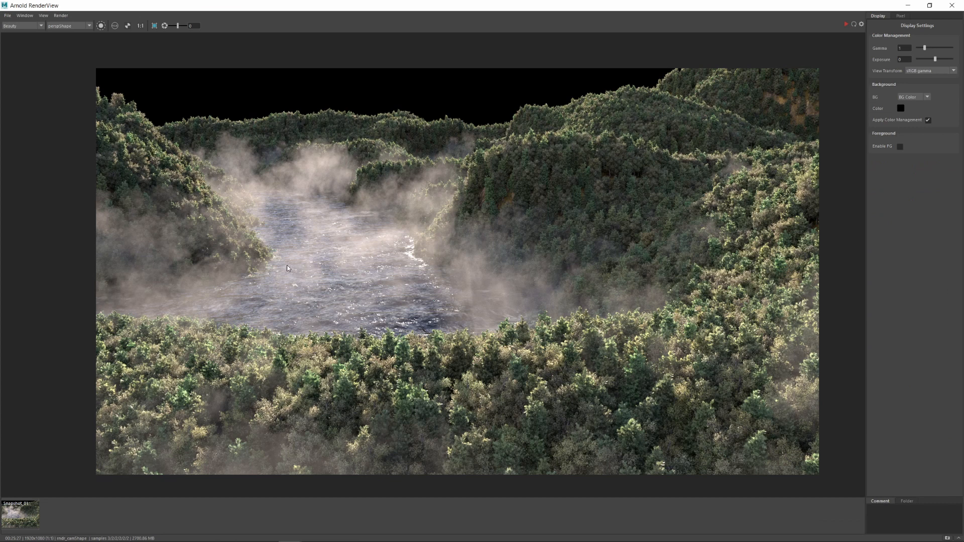
mouse_move(412, 292)
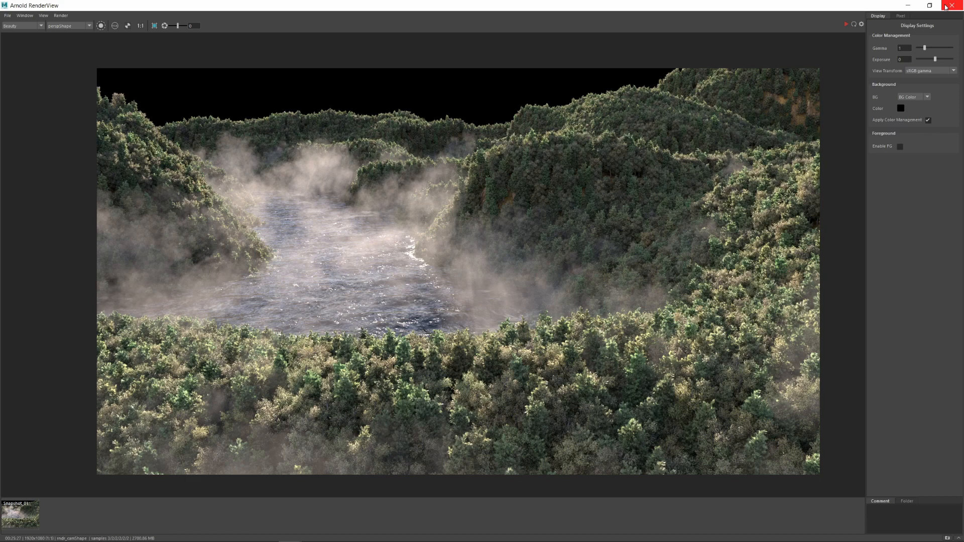
Close the Arnold RenderView showing the forest-lake render
click(956, 5)
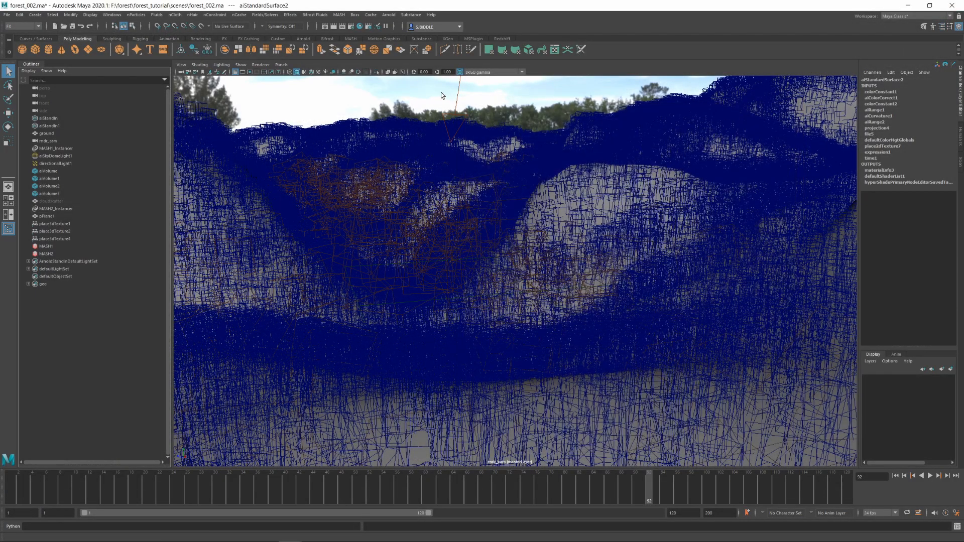
Hide MASH2_Instancer and MASH1_Instancer with Ctrl+H, leaving the bare terrain and plane
click(56, 208)
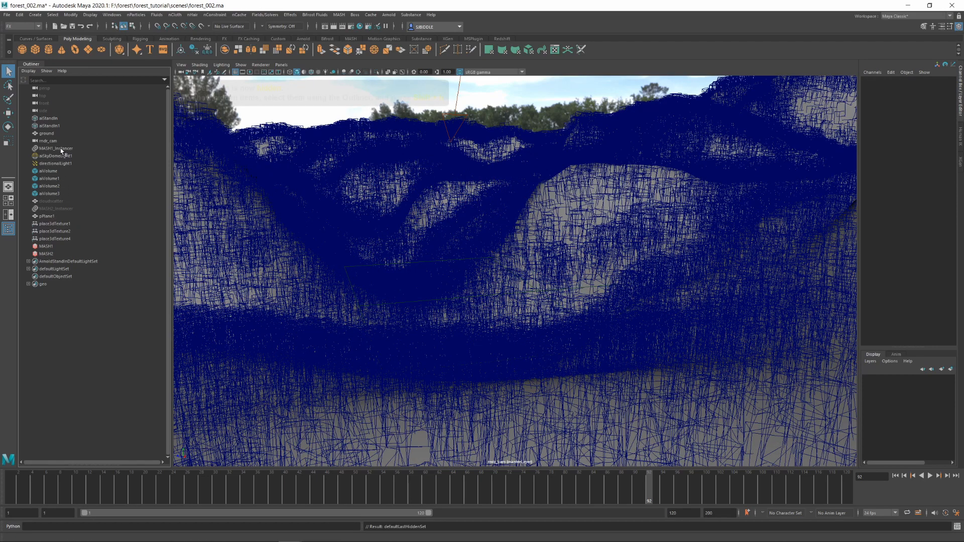
click(46, 216)
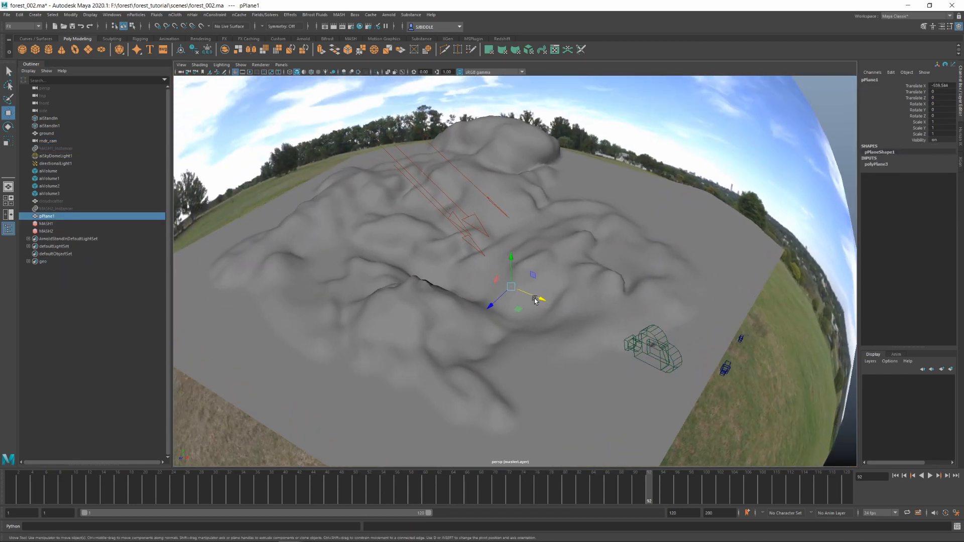
Create an aiStandardSurface shader in Hypershade and name it water_surface
click(387, 50)
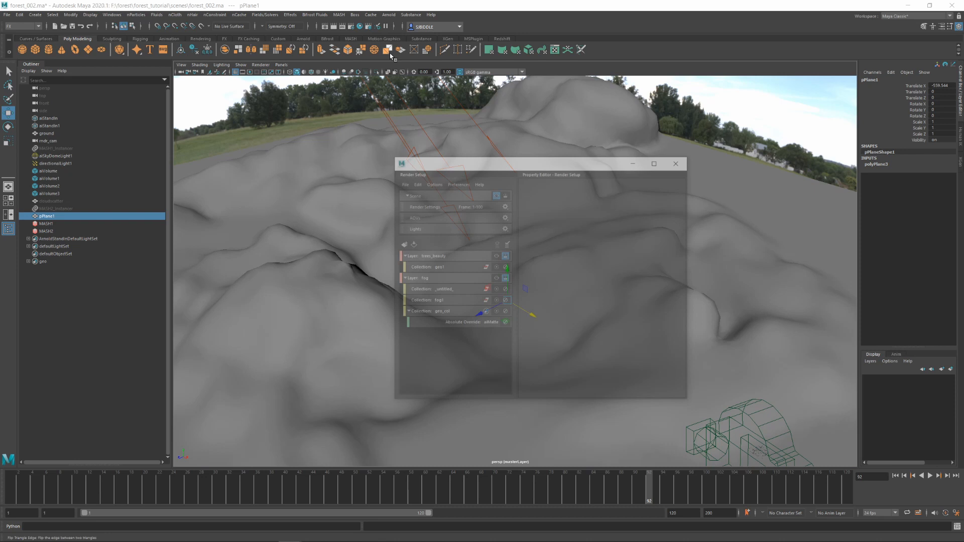
click(676, 164)
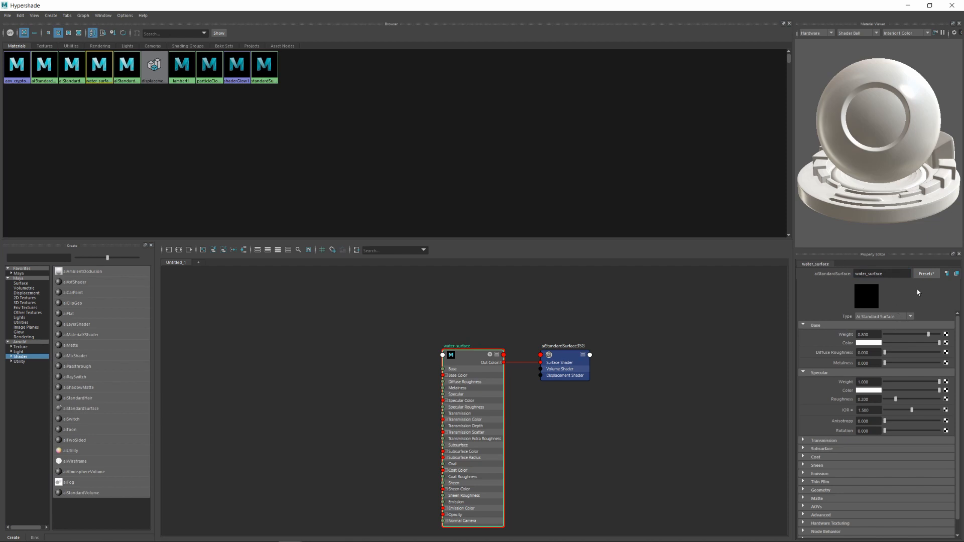
Replace the water_surface settings with the Deep_Water preset, giving a 1.333 IOR
click(926, 273)
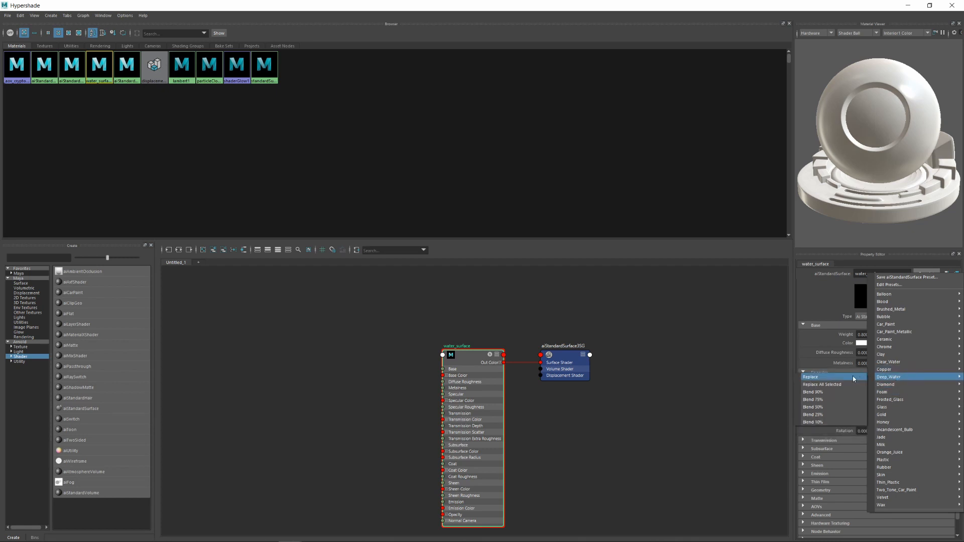
click(887, 361)
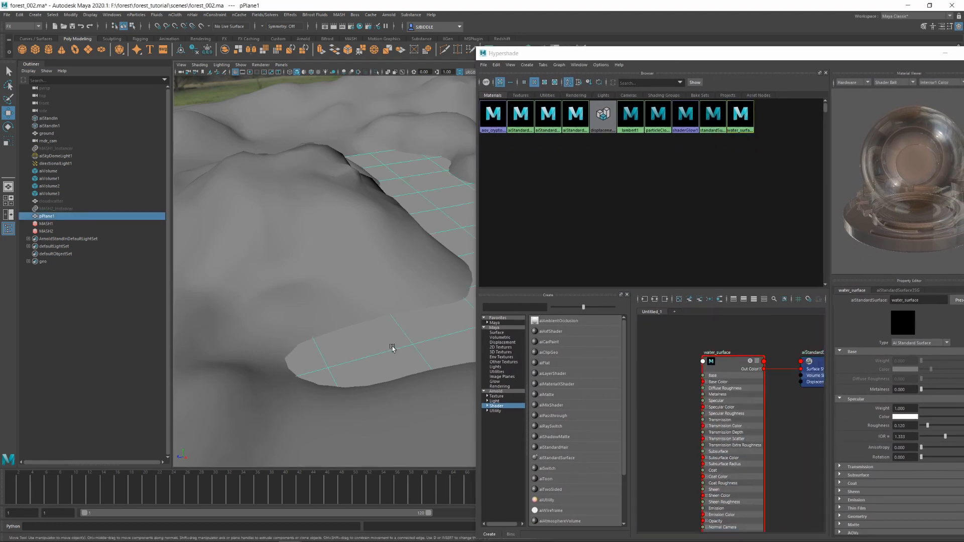
Assign water_surface to the plane and add a displacementShader to its shading group
right_click(715, 352)
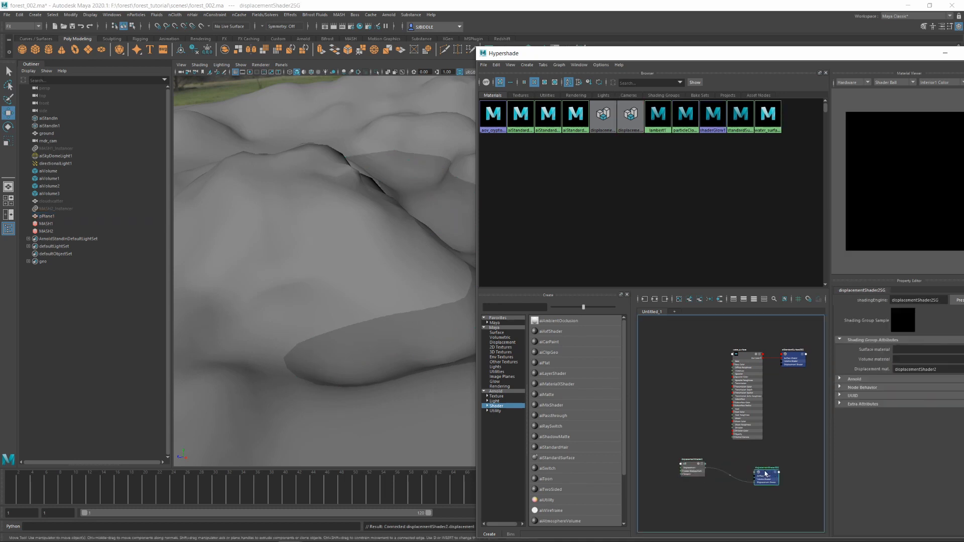
click(629, 114)
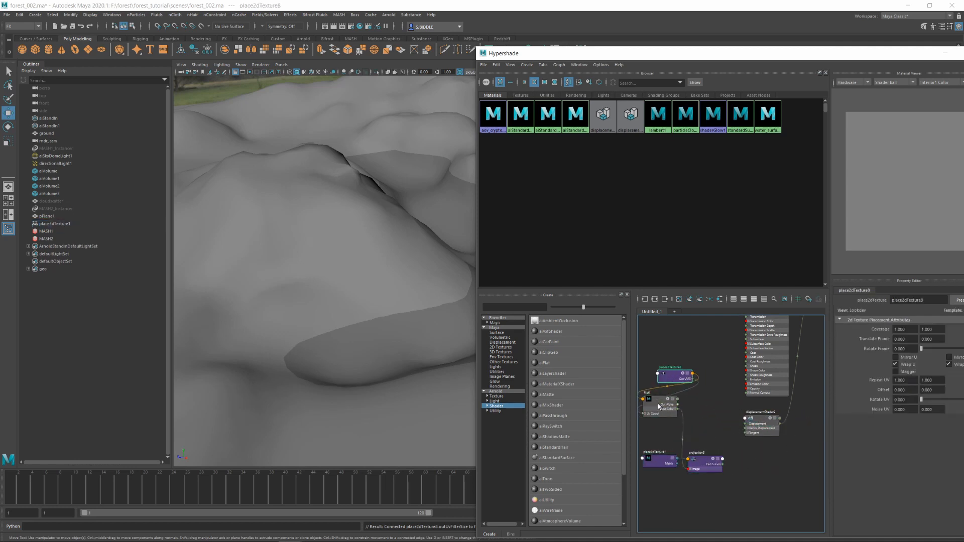
Load BossSpectralWave1.0002.exr from cache/Boss/BOSS_Ocean_v001.ma into the file node with Raw colour space
click(706, 409)
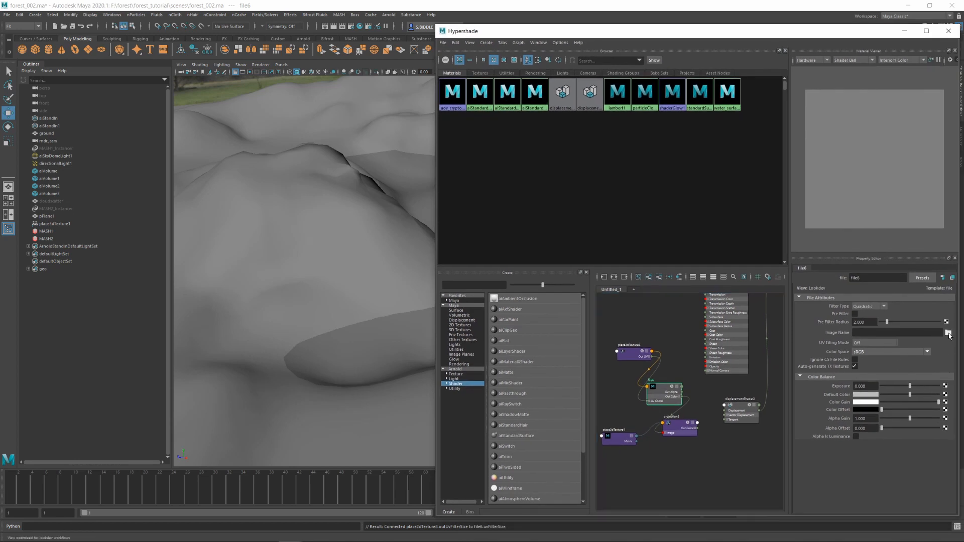
click(947, 332)
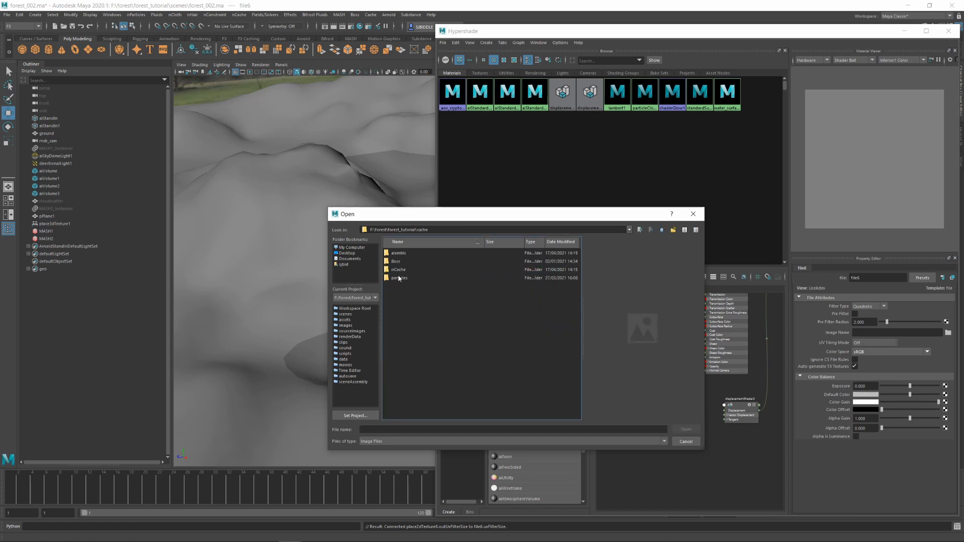
double_click(396, 261)
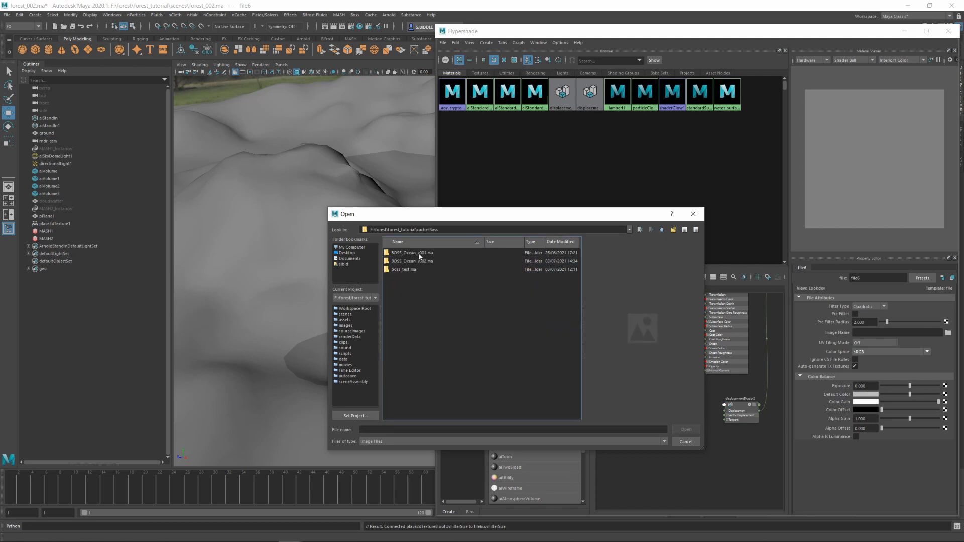
double_click(411, 253)
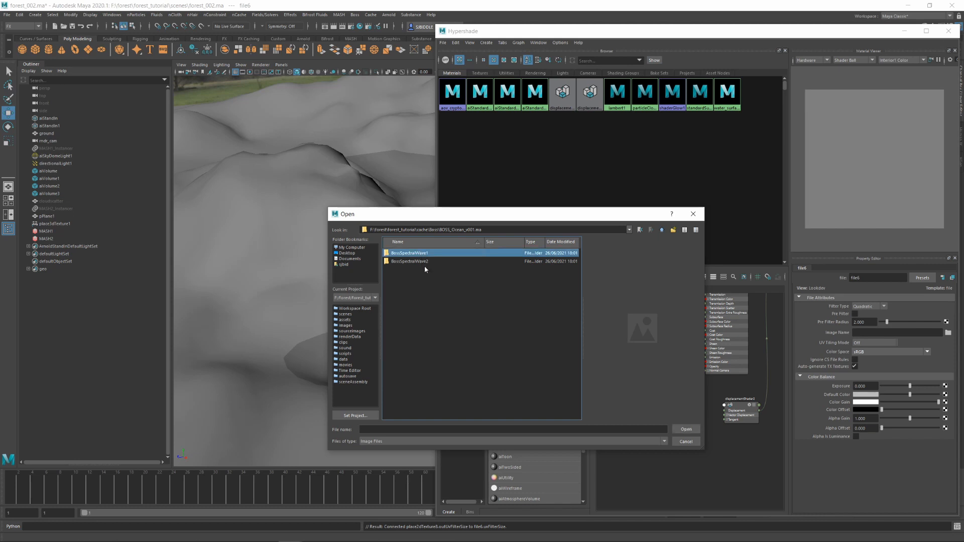
double_click(408, 252)
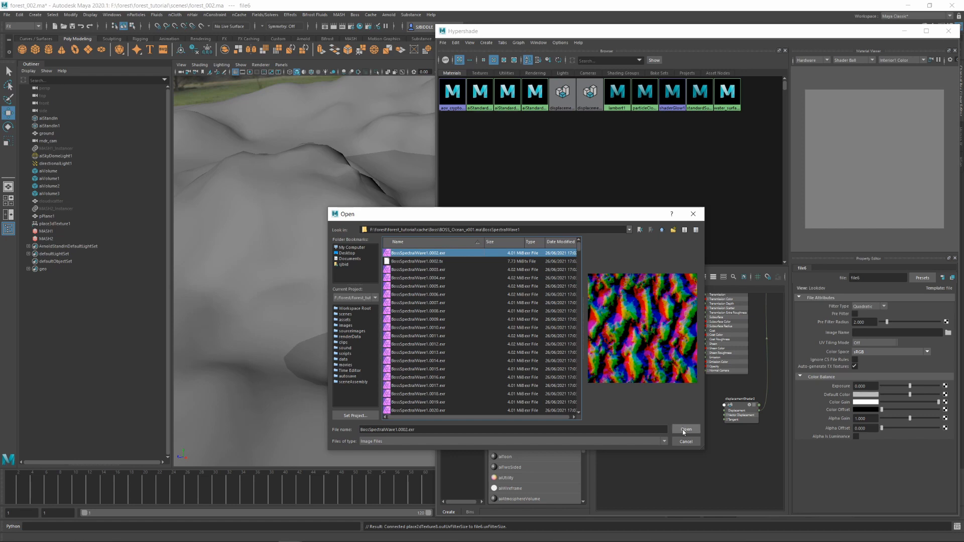
click(685, 429)
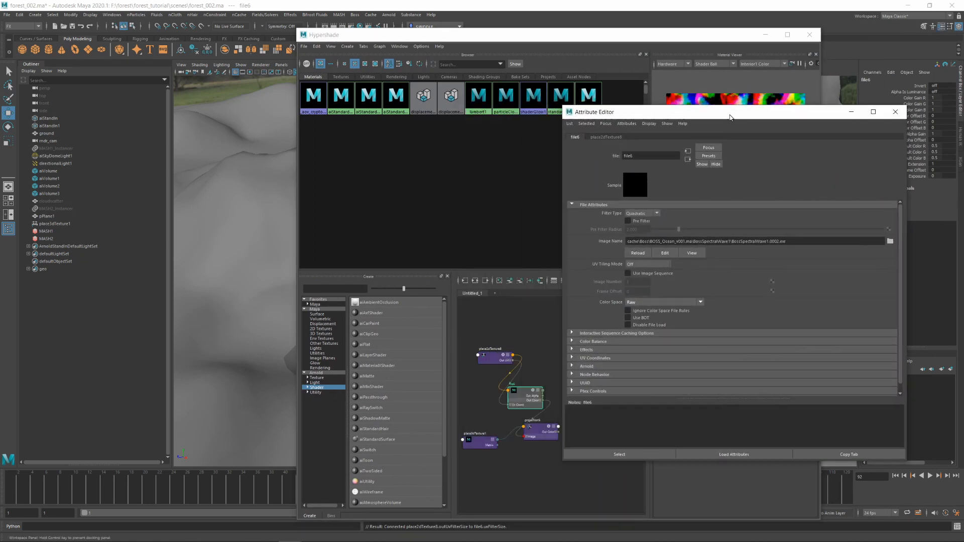
Close the Attribute Editor and select the wave texture's 3D placement node in Hypershade
click(627, 274)
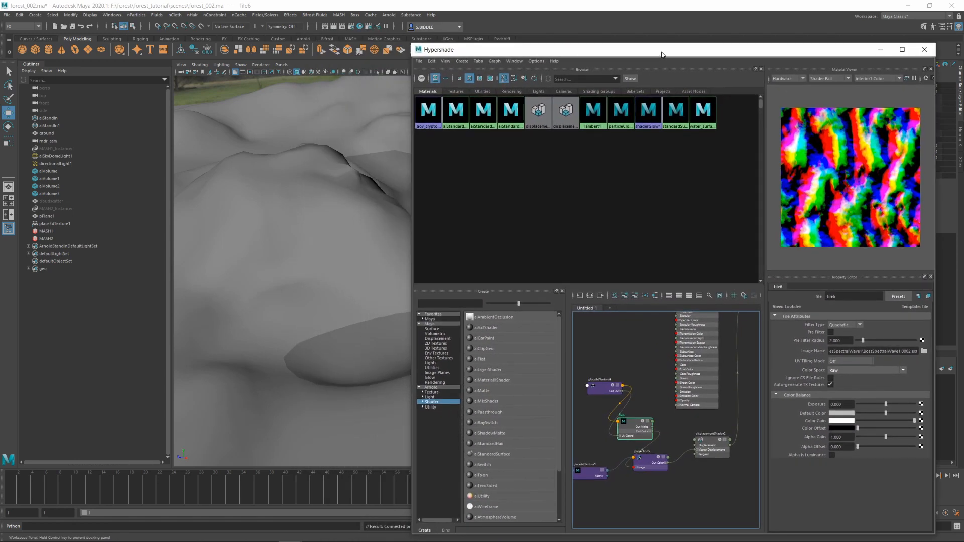
click(587, 384)
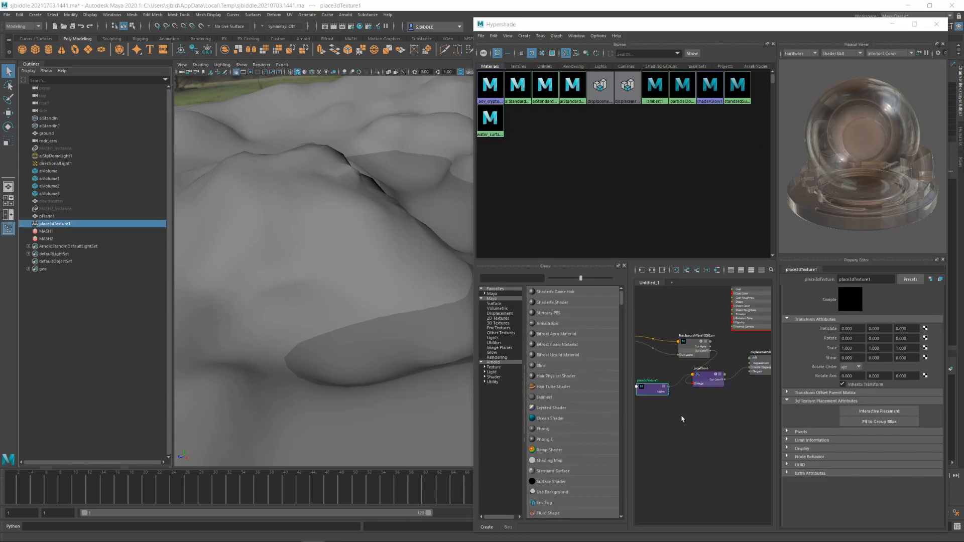
Select place3dTexture2 in the duplicated texture network and set Rotate X to -90
click(713, 378)
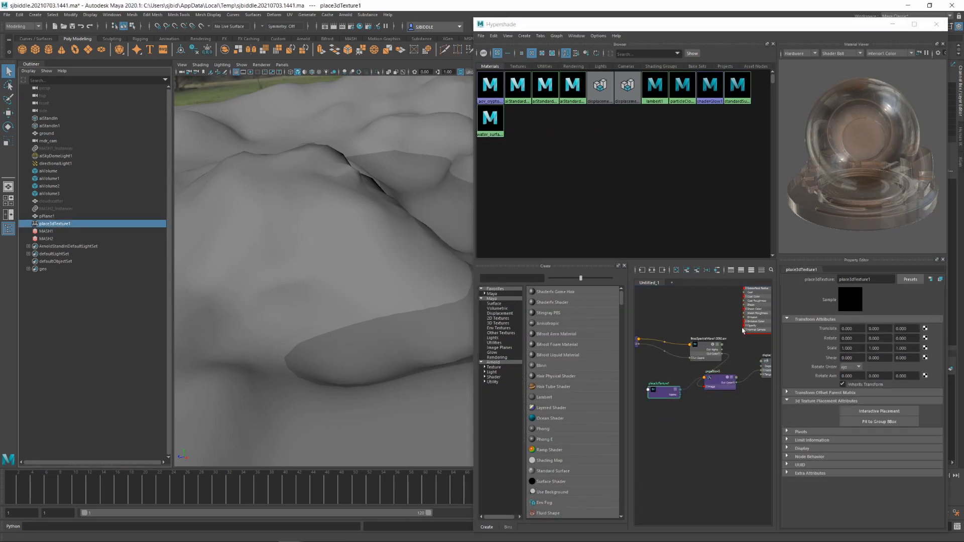
triple_click(850, 348)
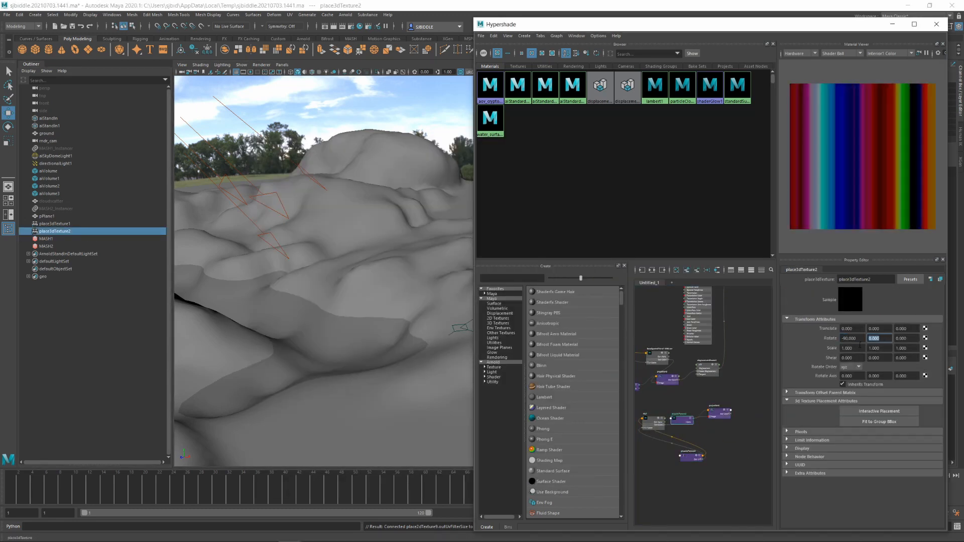
Create a colorMath node beside the displacement shader using the Tab node search
click(721, 390)
text(colorma)
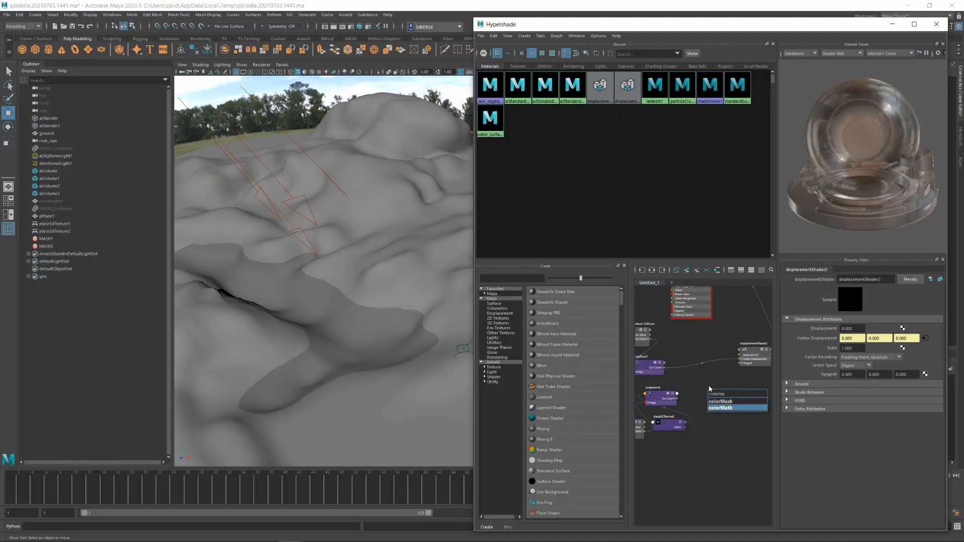
click(723, 408)
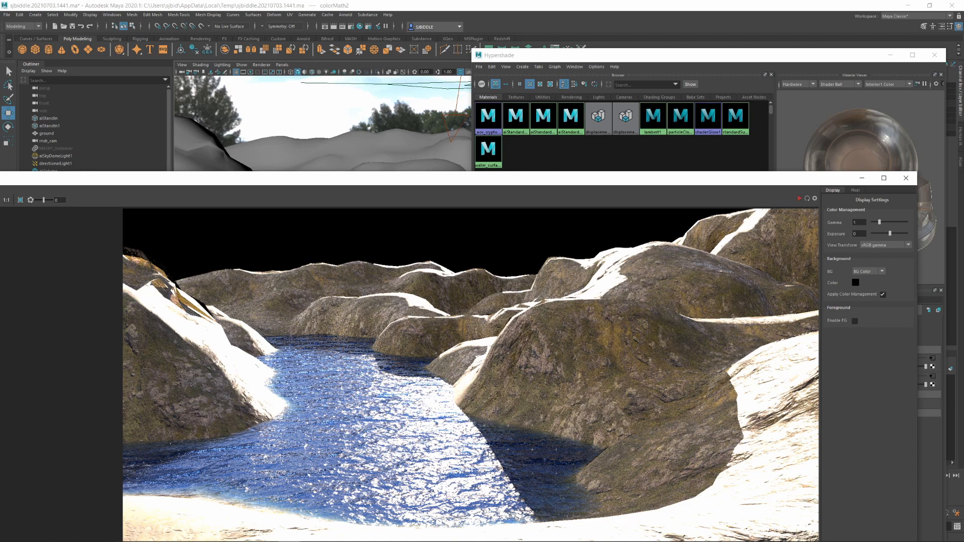
mouse_move(379, 453)
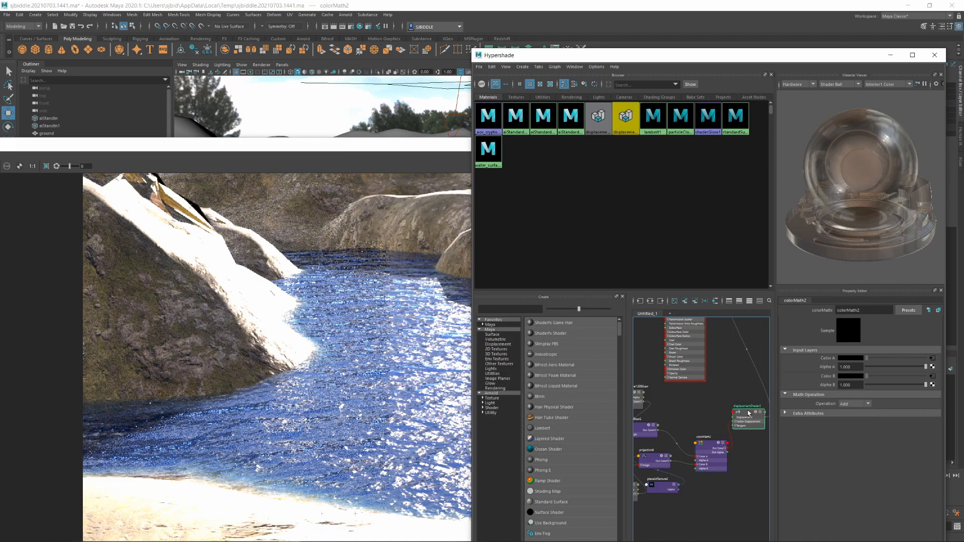
Select displacementShader2 to receive the Add-combined wave textures from colorMath2
click(748, 412)
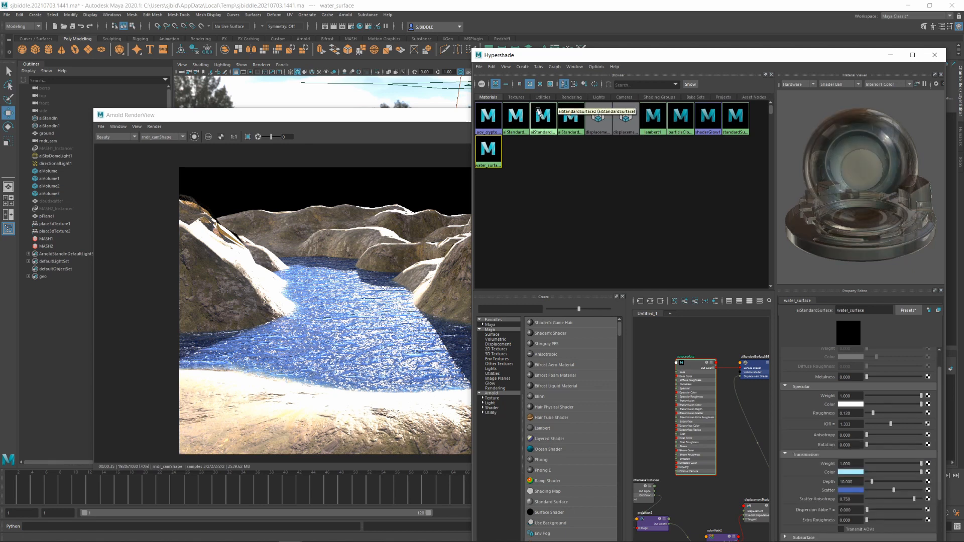
Darken water_surface's Transmission Color and compare the deeper-blue lake in the RenderView
click(623, 137)
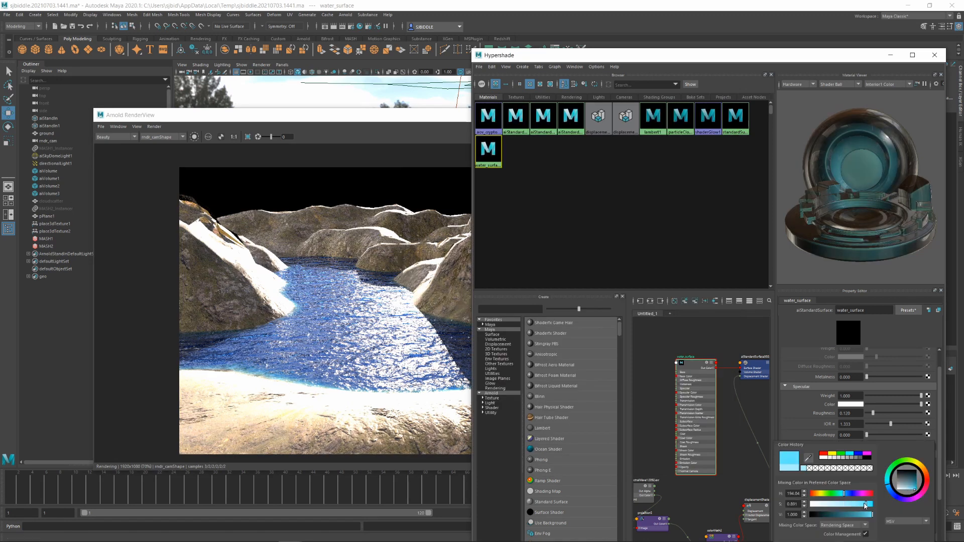
click(630, 135)
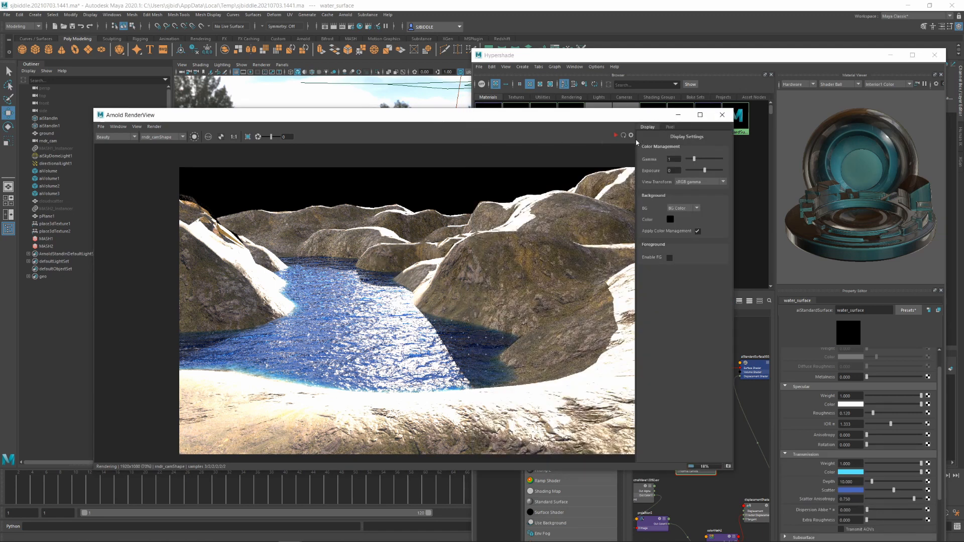
click(615, 135)
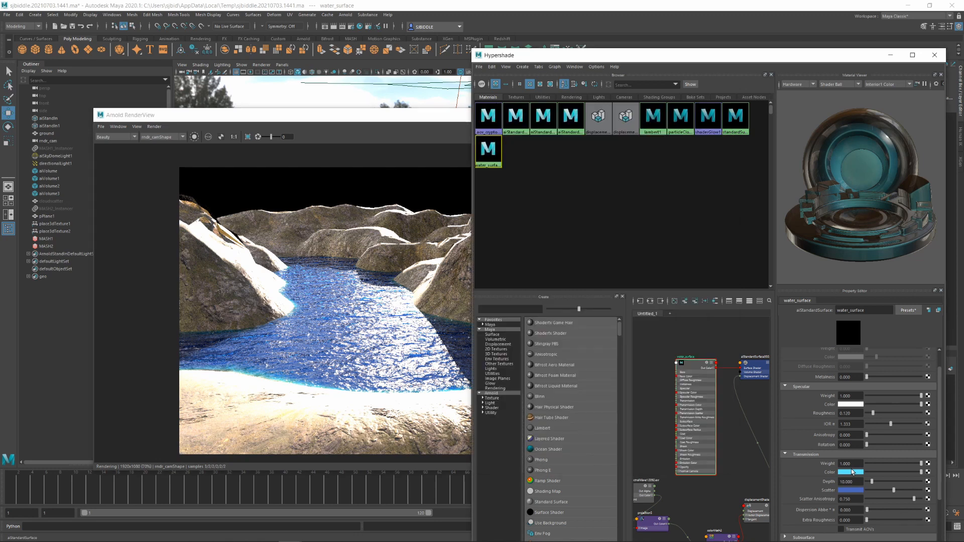
click(857, 472)
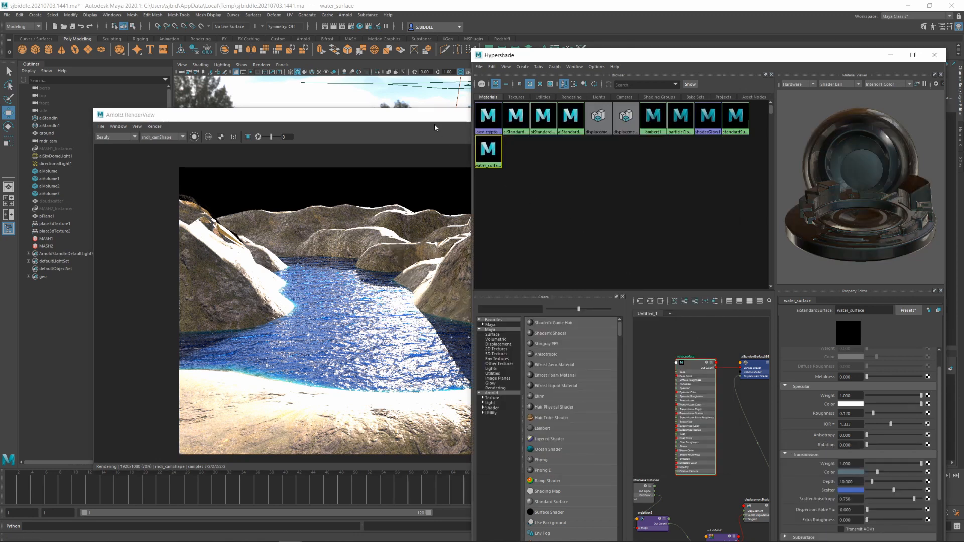
click(629, 136)
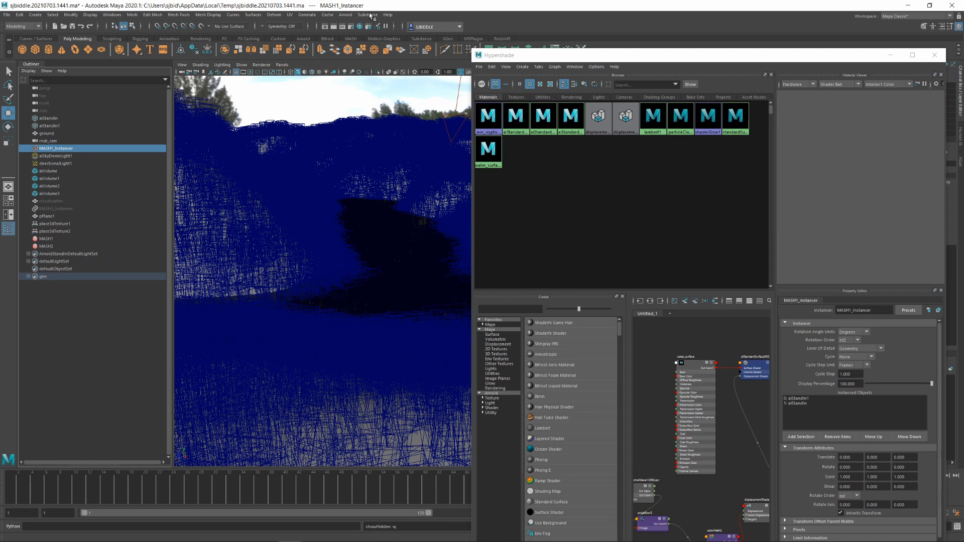
Open the Arnold menu to render the forest scene
click(345, 14)
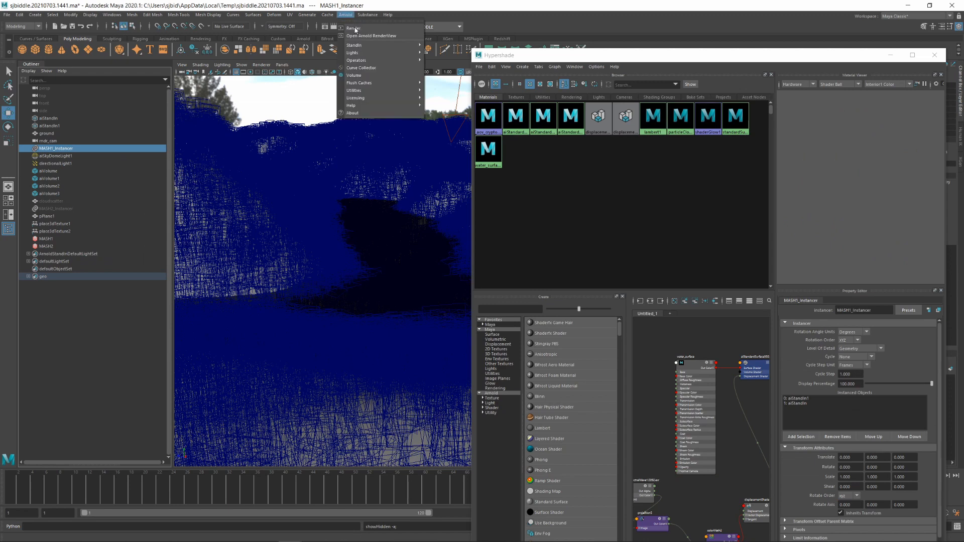